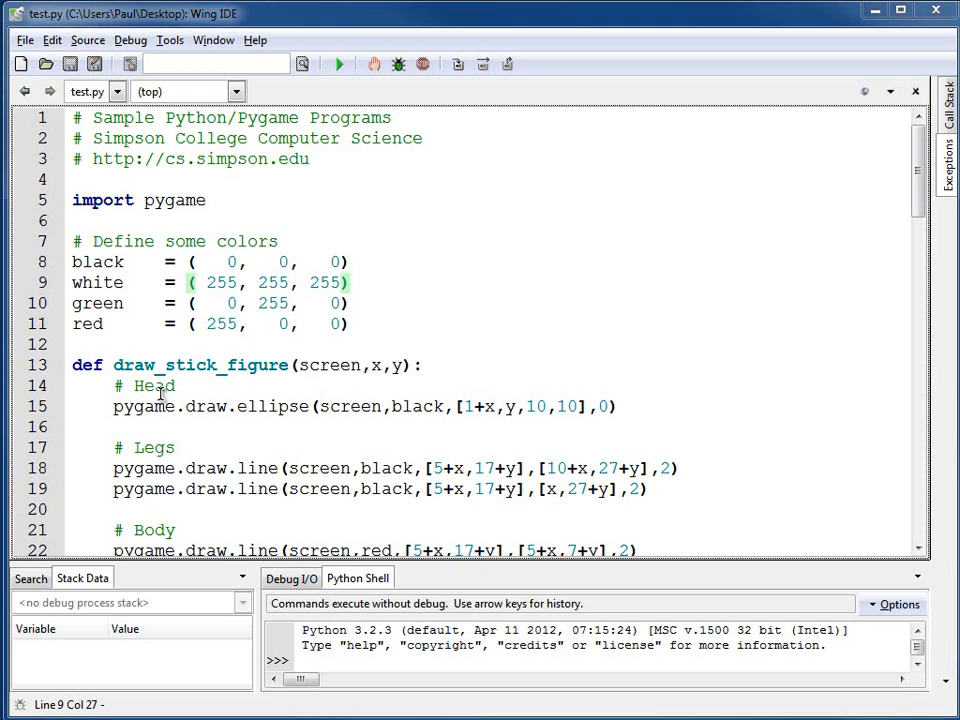
Run the current game under the debugger, then close its window
{"action": "scroll", "scroll_direction": "down", "scroll_amount": 3}
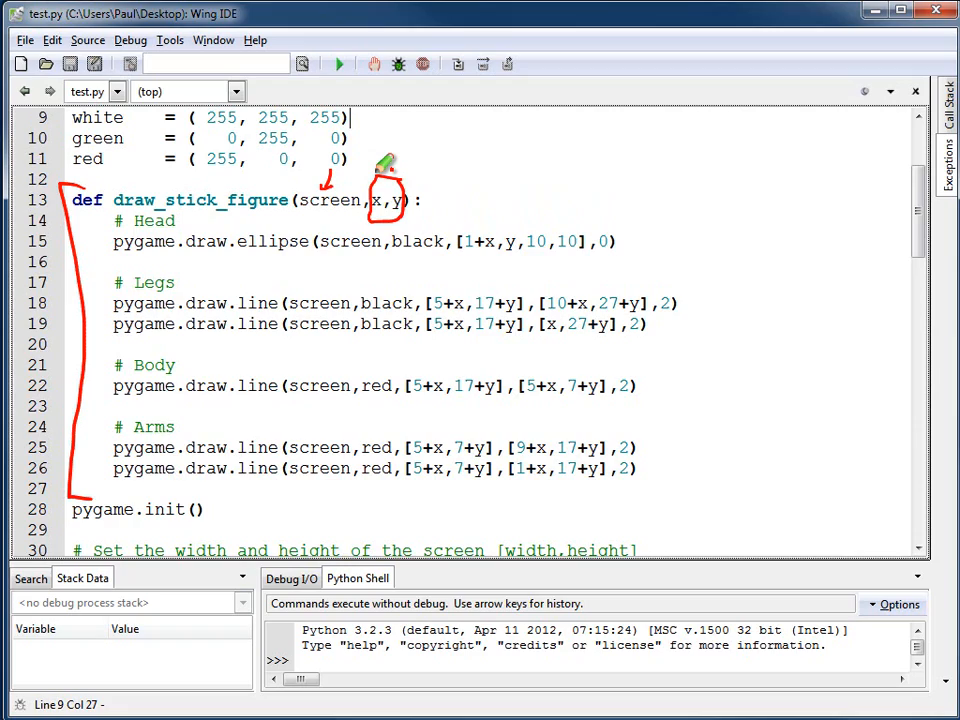
{"action": "scroll", "scroll_direction": "down", "scroll_amount": 3}
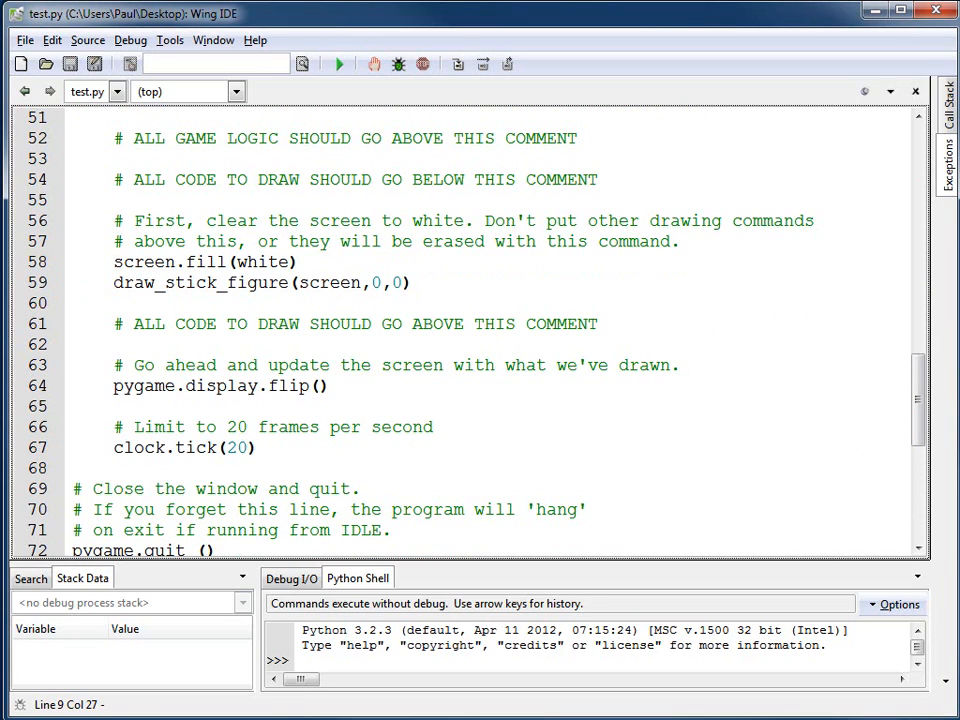
{"action": "left_click", "coordinate": [340, 64]}
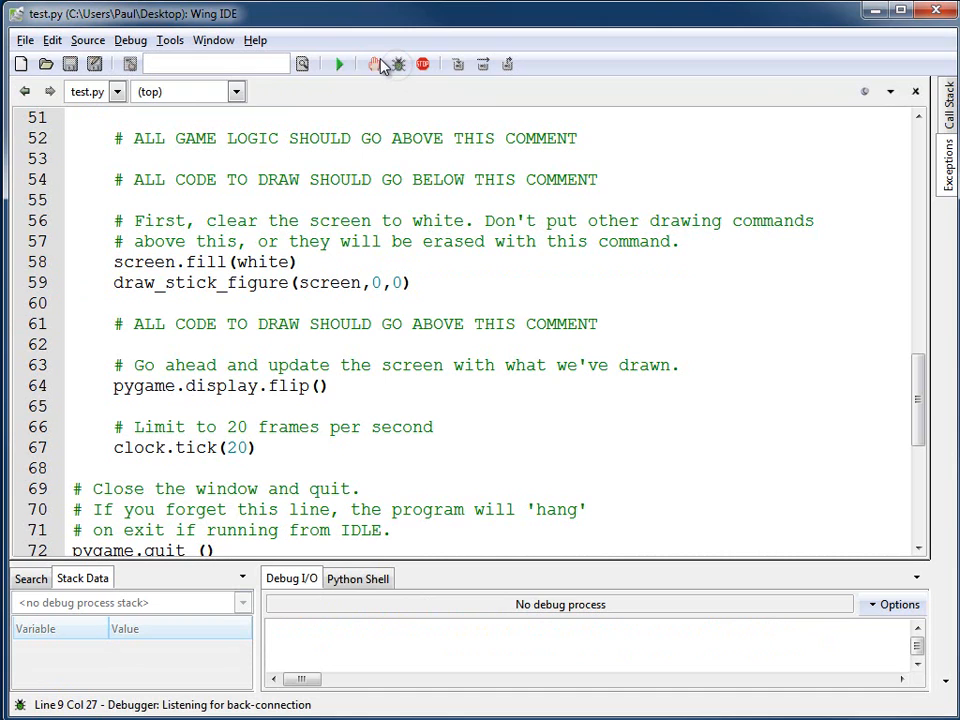
{"action": "left_click", "coordinate": [339, 64]}
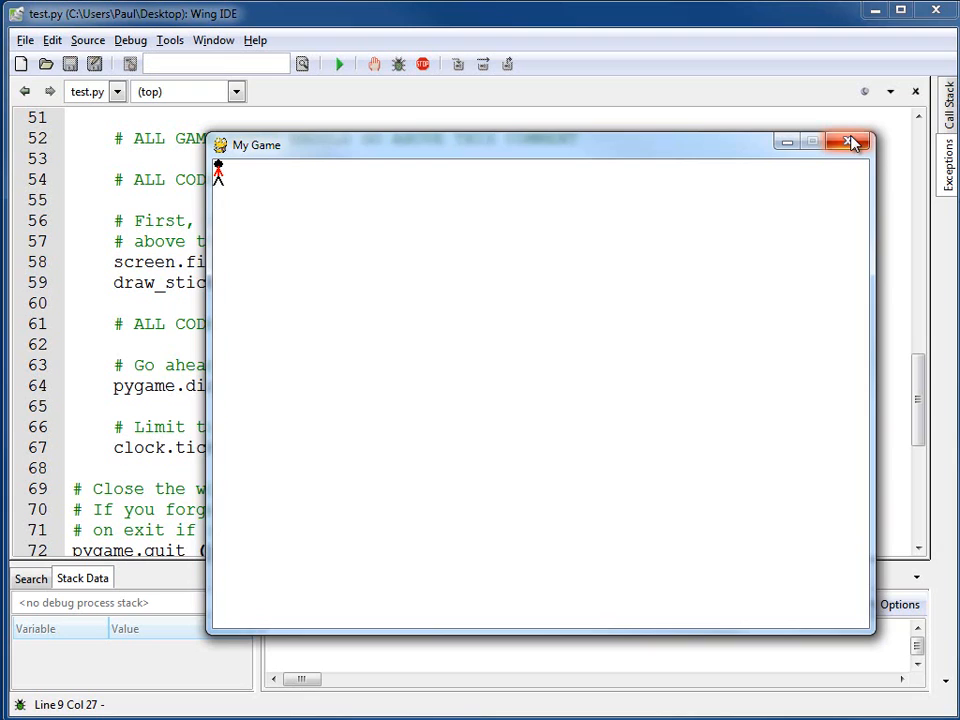
{"action": "left_click", "coordinate": [849, 142]}
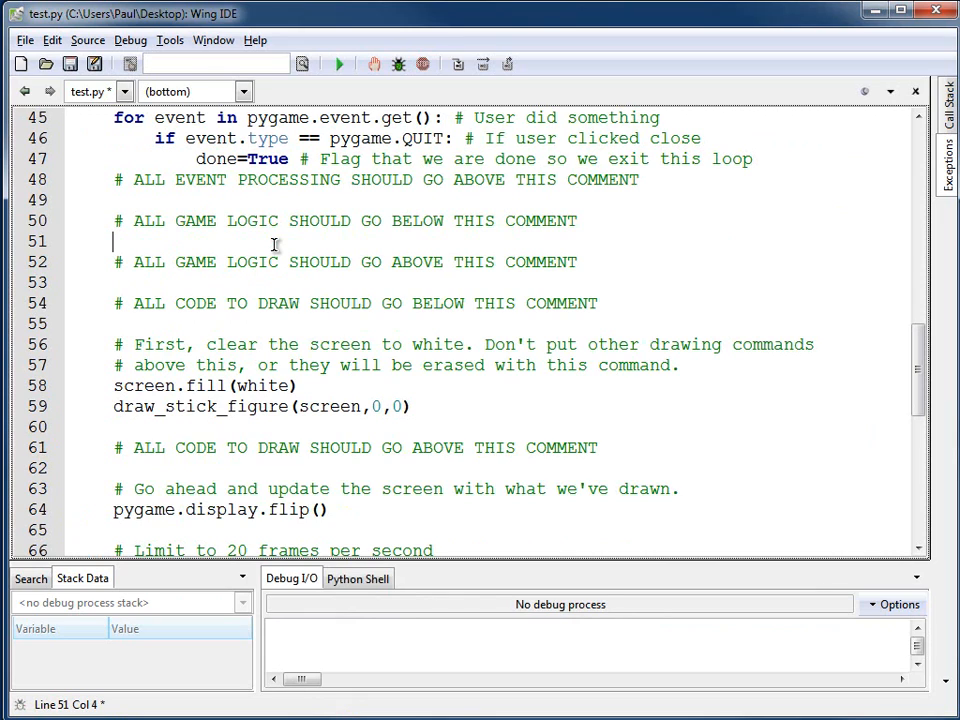
Add pos = pygame.mouse.get_pos() followed by print(pos) to the game logic
{"action": "type", "text": "pos"}
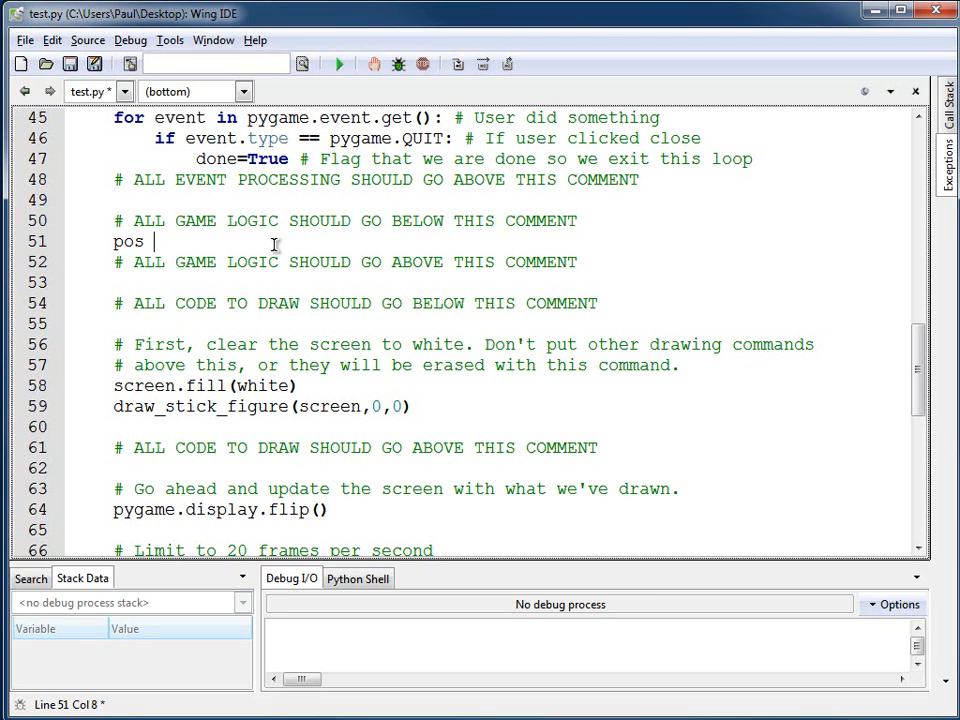
{"action": "type", "text": "= pyg"}
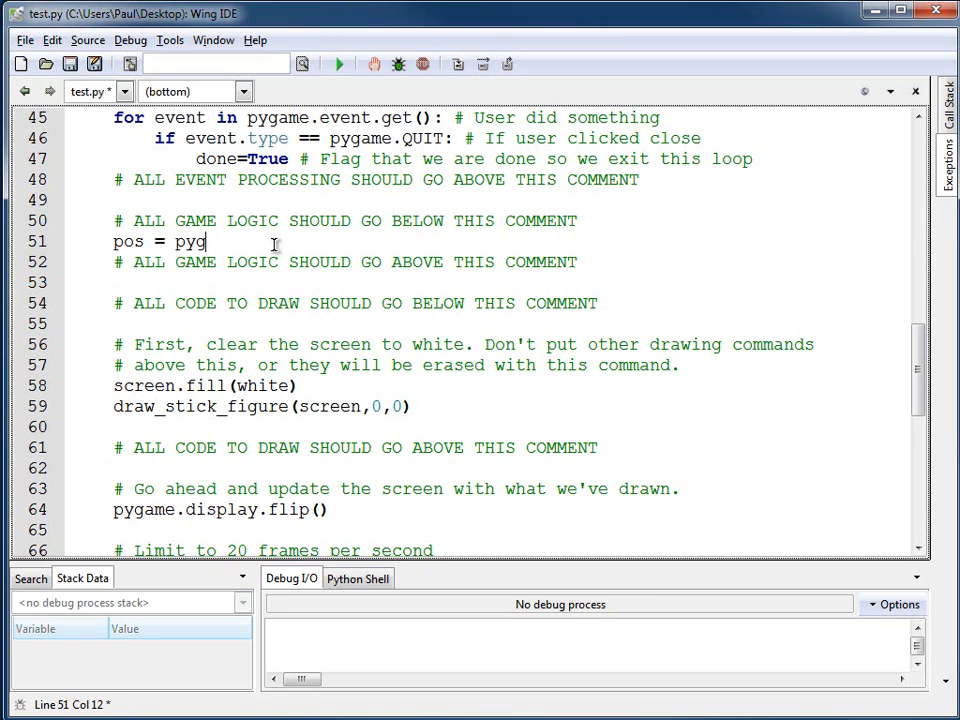
{"action": "type", "text": "ame.mou"}
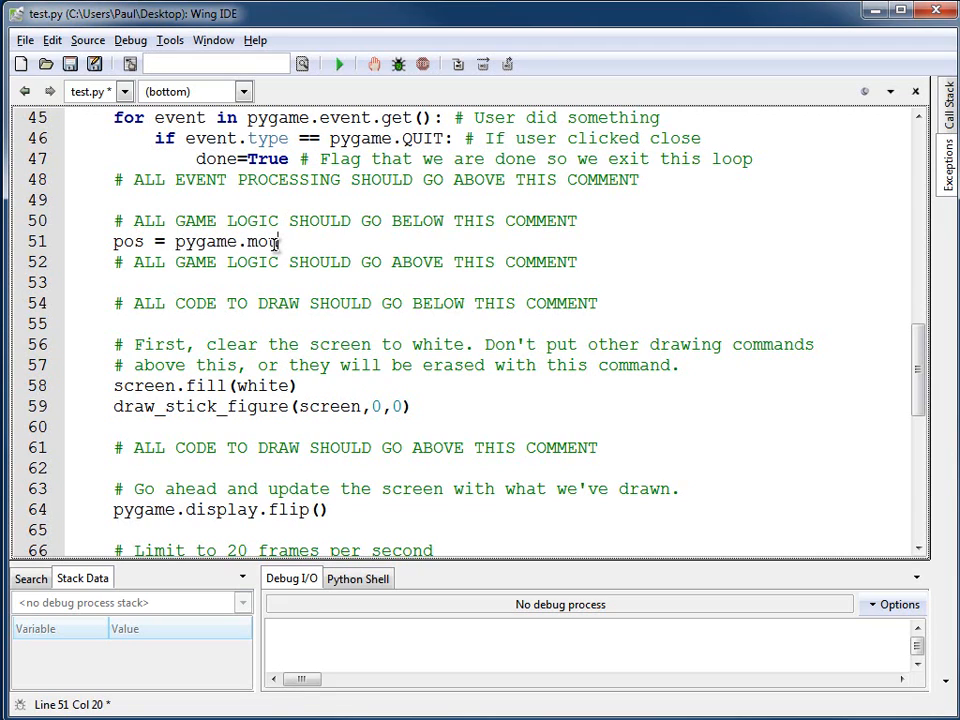
{"action": "type", "text": "se.get"}
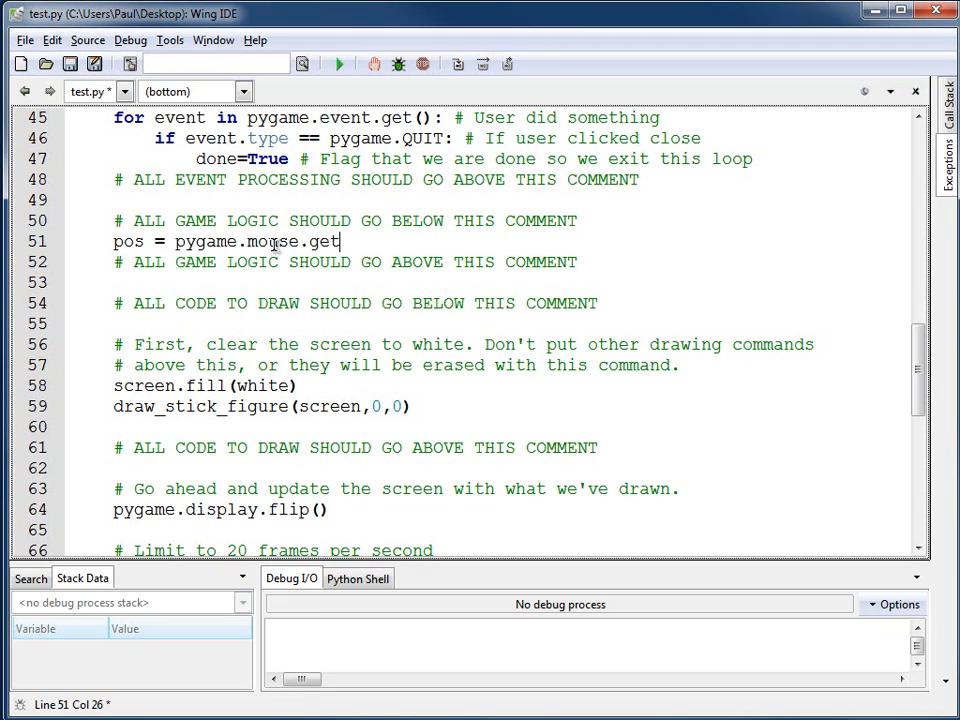
{"action": "type", "text": "_pos()"}
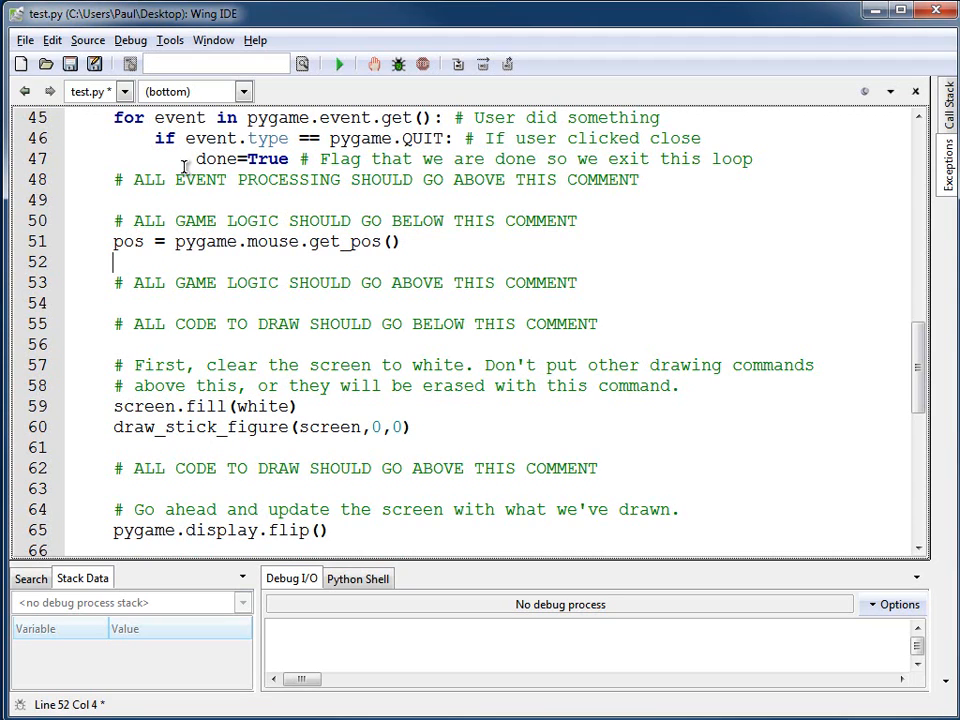
{"action": "type", "text": "print"}
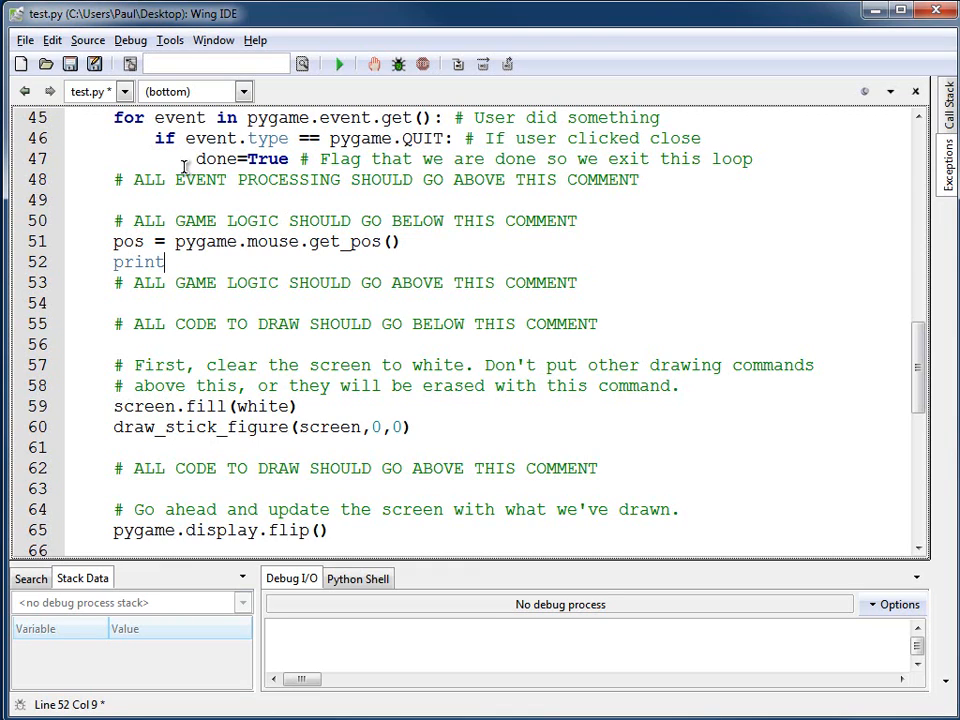
{"action": "type", "text": "(po"}
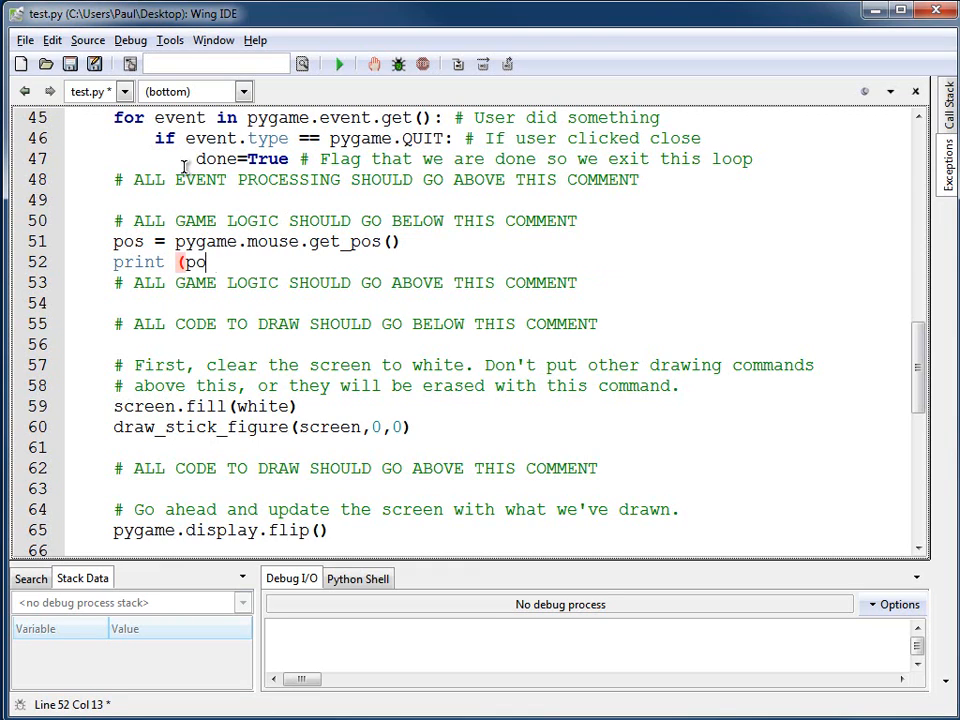
{"action": "type", "text": "s)"}
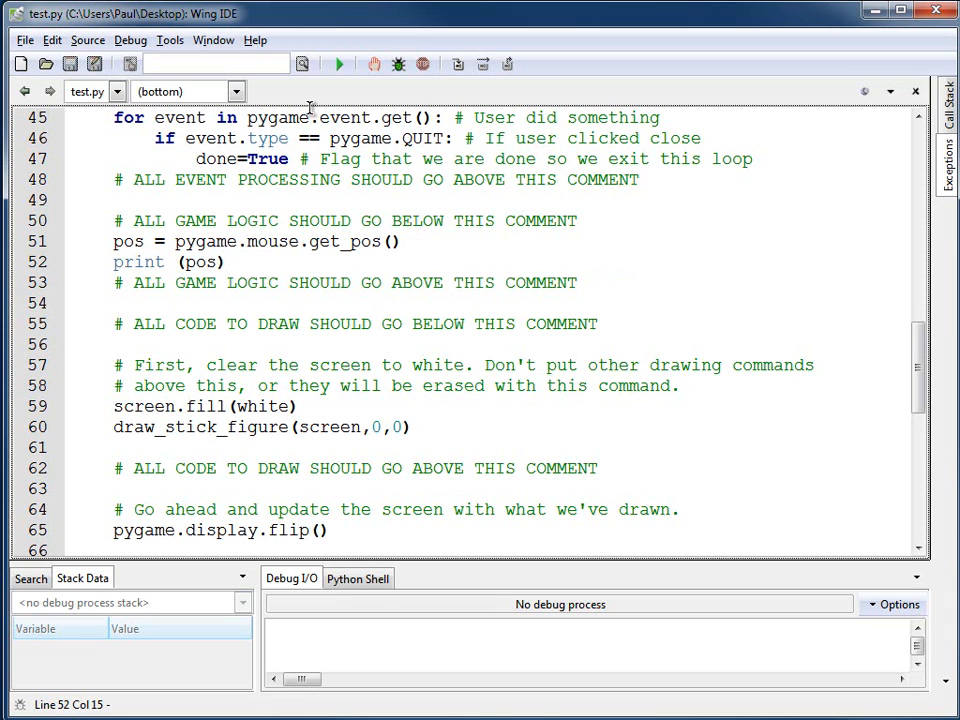
Run test.py, close the game window, and review the printed mouse coordinates
{"action": "left_click", "coordinate": [339, 64]}
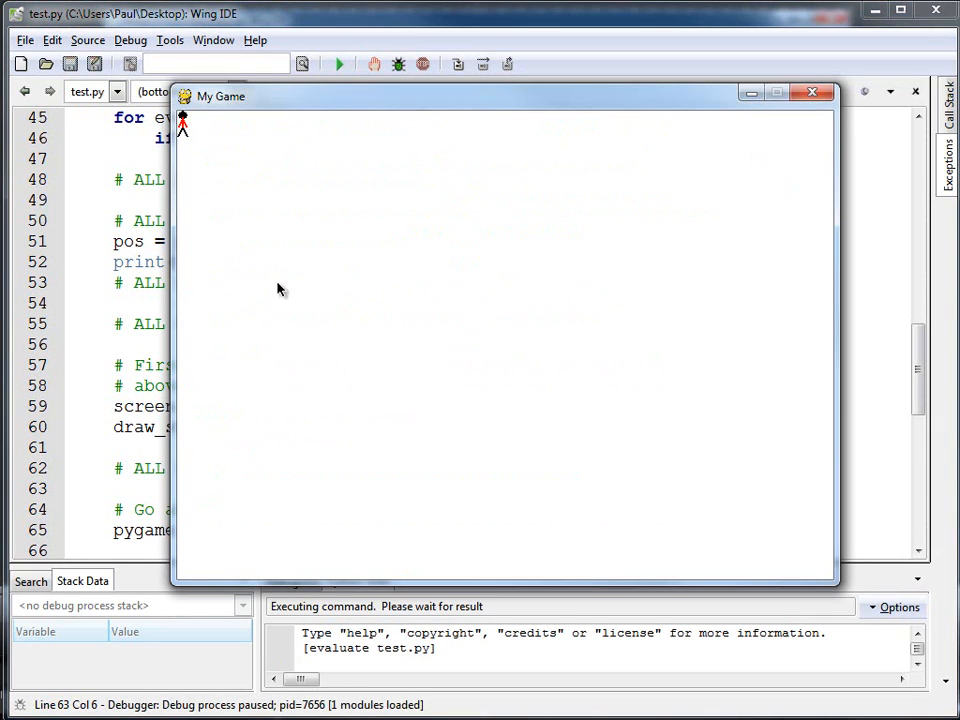
{"action": "mouse_move", "coordinate": [318, 482]}
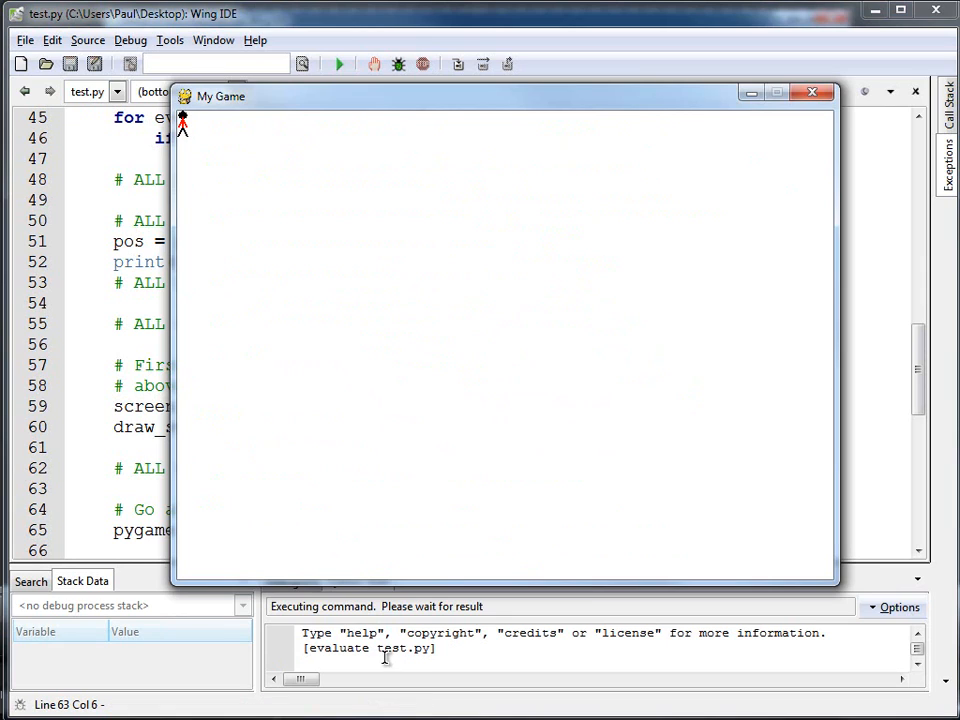
{"action": "mouse_move", "coordinate": [519, 277]}
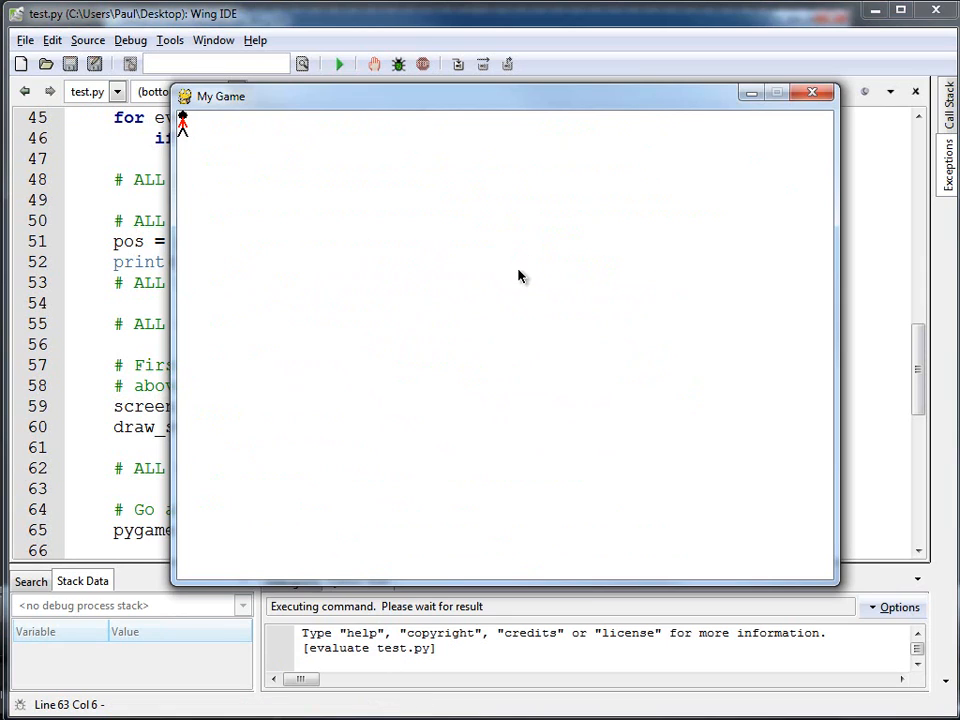
{"action": "mouse_move", "coordinate": [812, 92]}
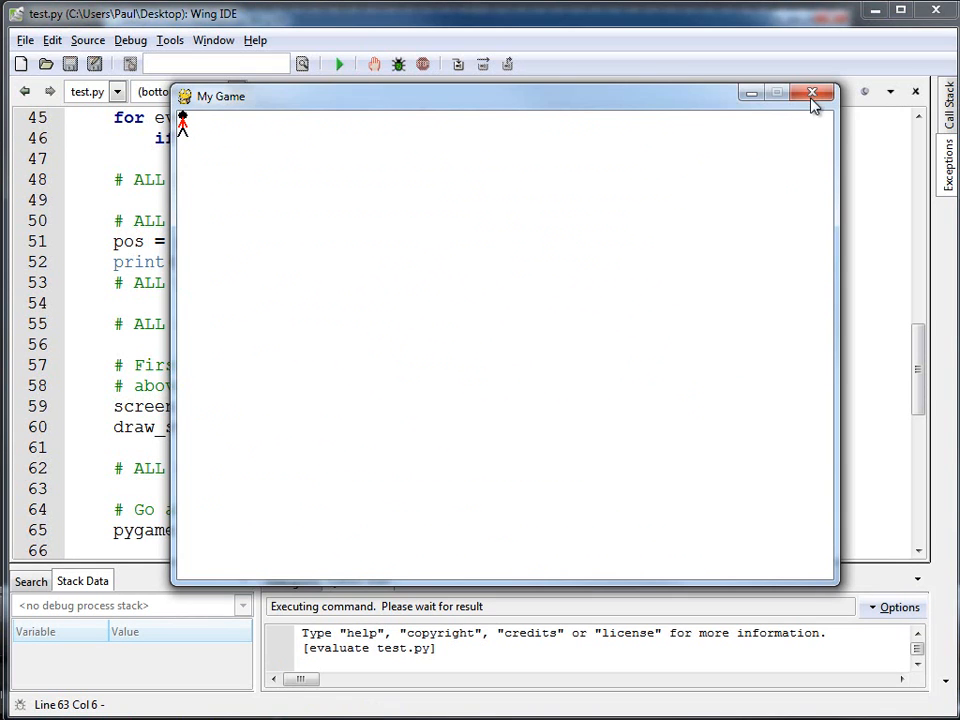
{"action": "left_click", "coordinate": [812, 92]}
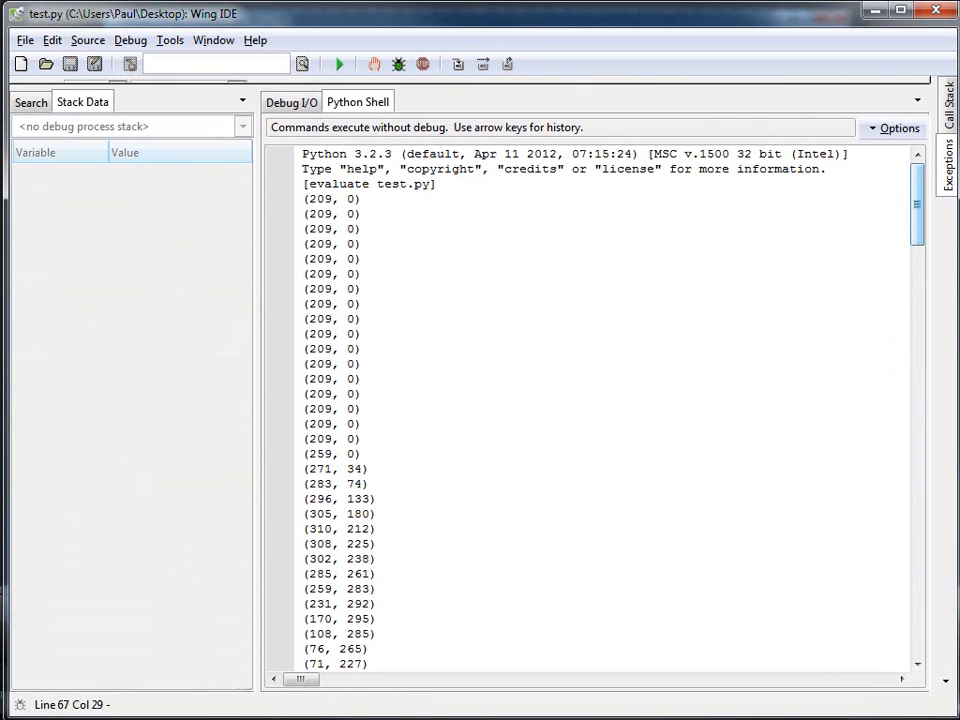
{"action": "scroll", "scroll_direction": "down", "scroll_amount": 3}
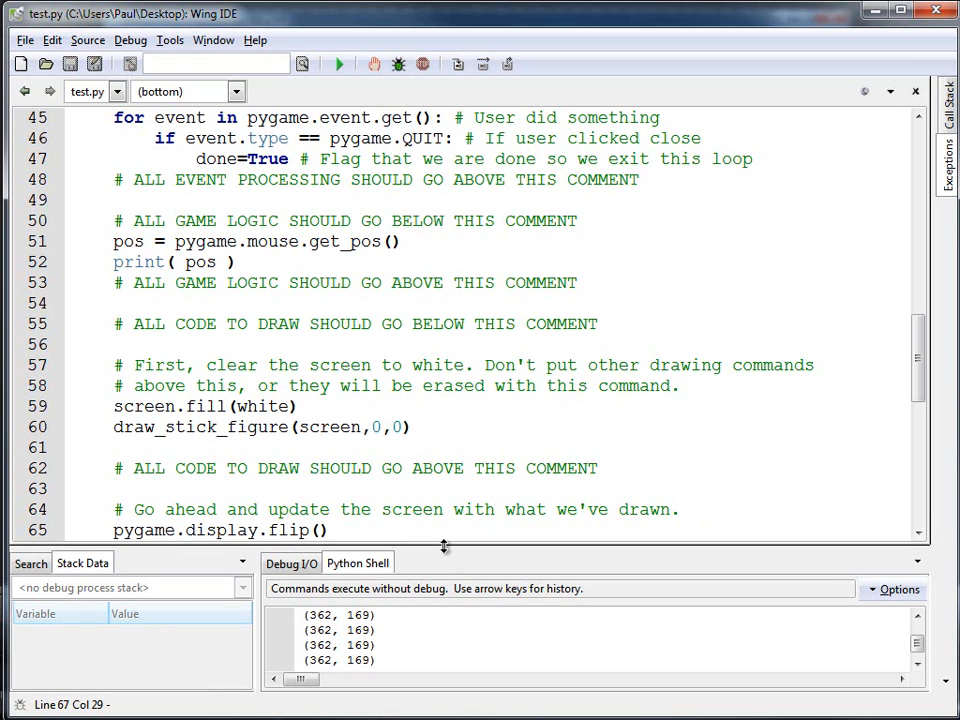
{"action": "mouse_move", "coordinate": [850, 66]}
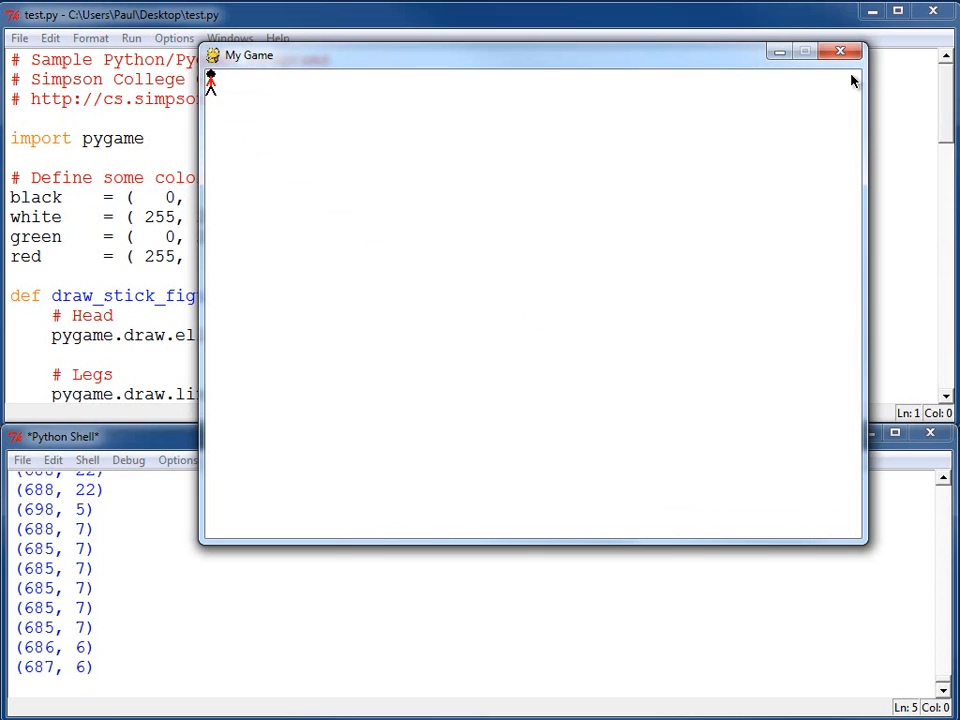
{"action": "mouse_move", "coordinate": [490, 331]}
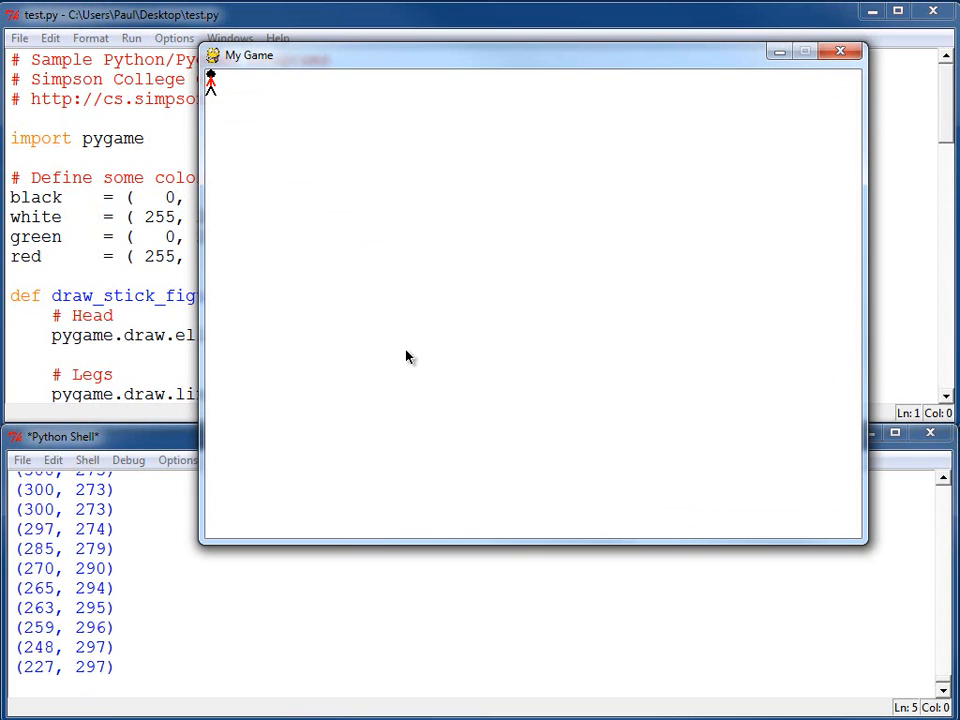
{"action": "mouse_move", "coordinate": [535, 332]}
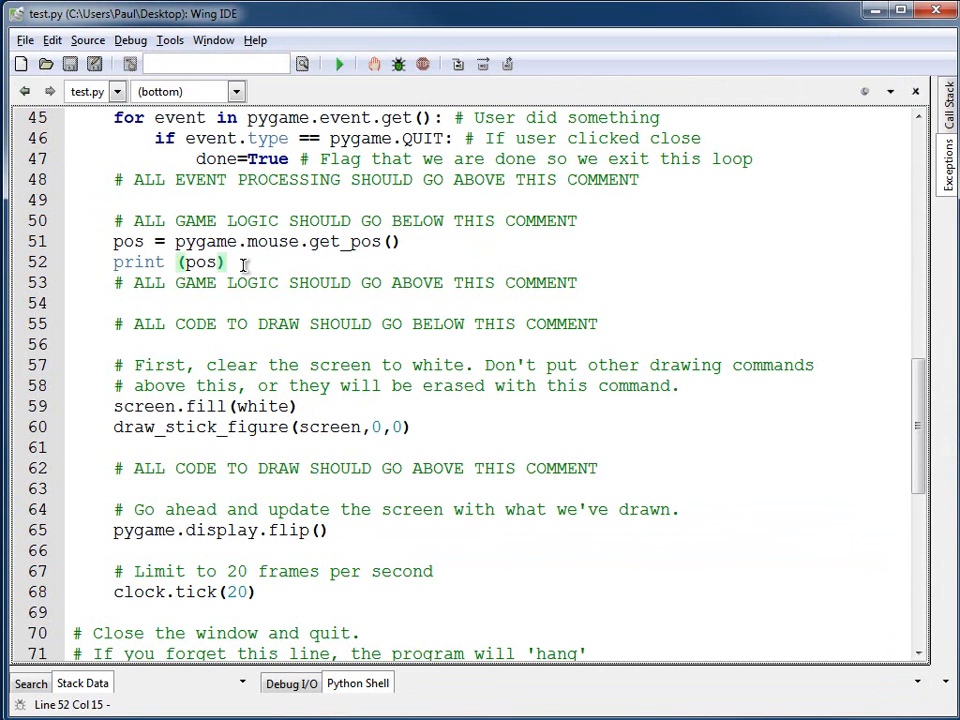
Set x=pos[0] and y=pos[1], and call draw_stick_figure(screen, x, y)
{"action": "type", "text": "x="}
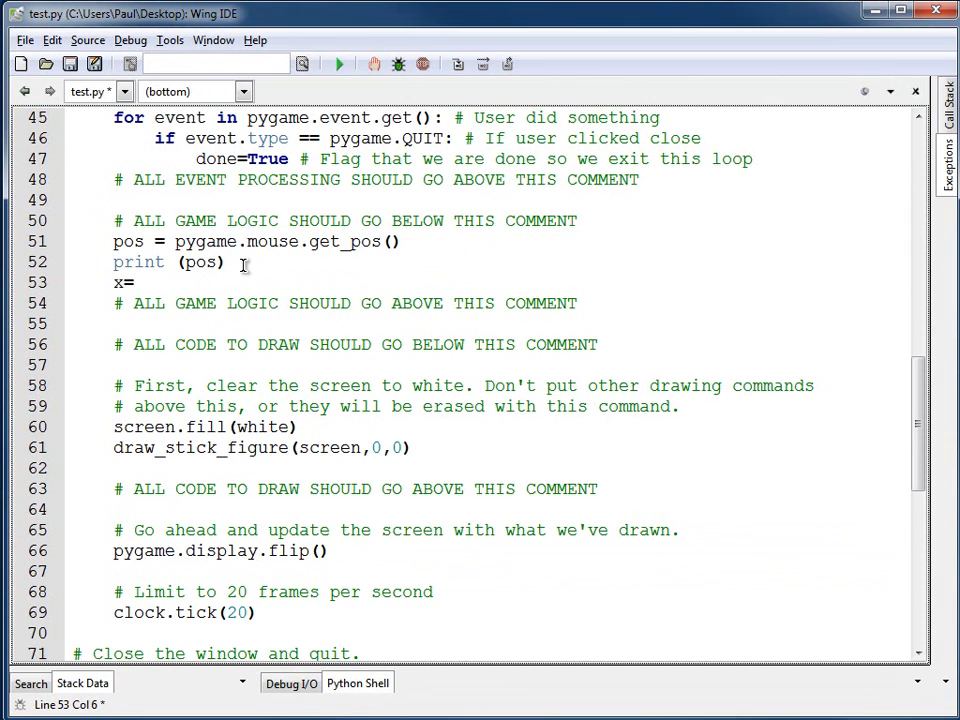
{"action": "type", "text": "=pos[0"}
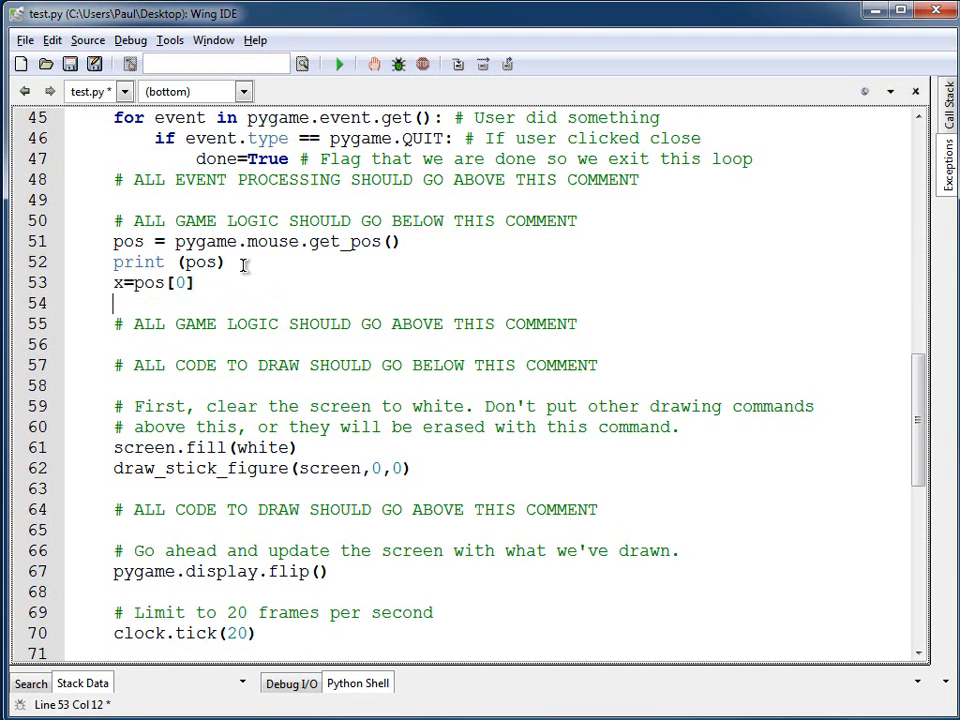
{"action": "type", "text": "x=pos"}
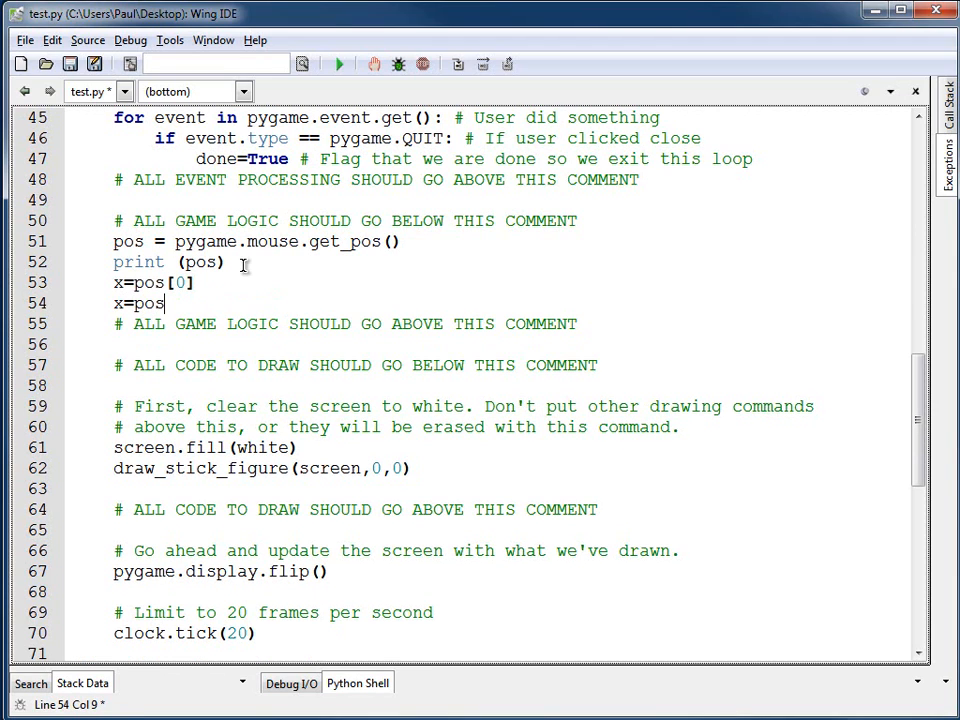
{"action": "type", "text": "[1]"}
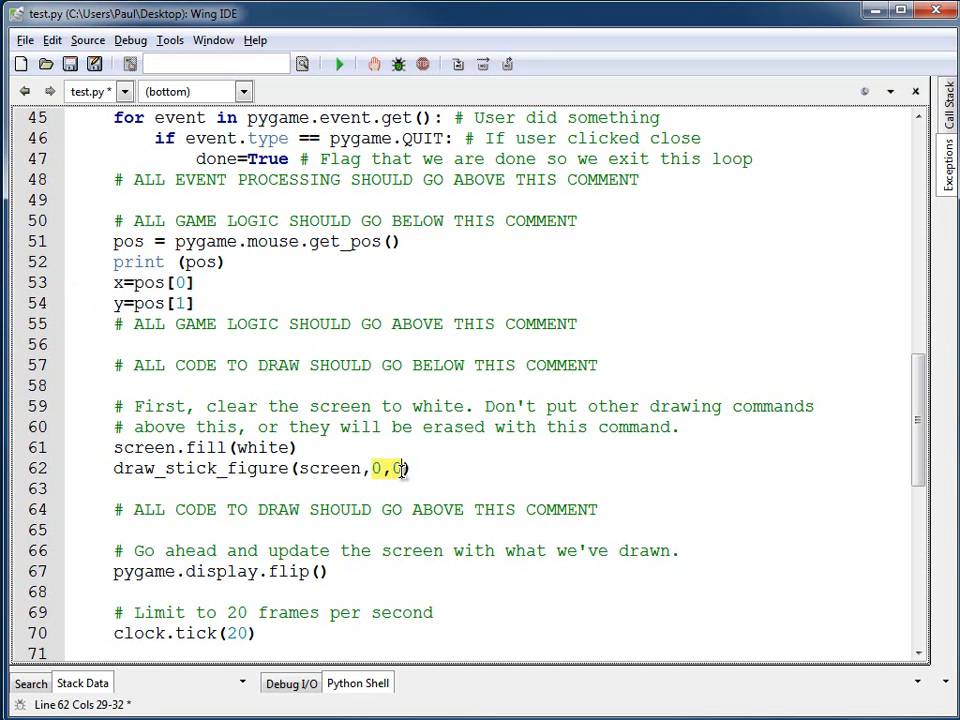
{"action": "type", "text": "x,y"}
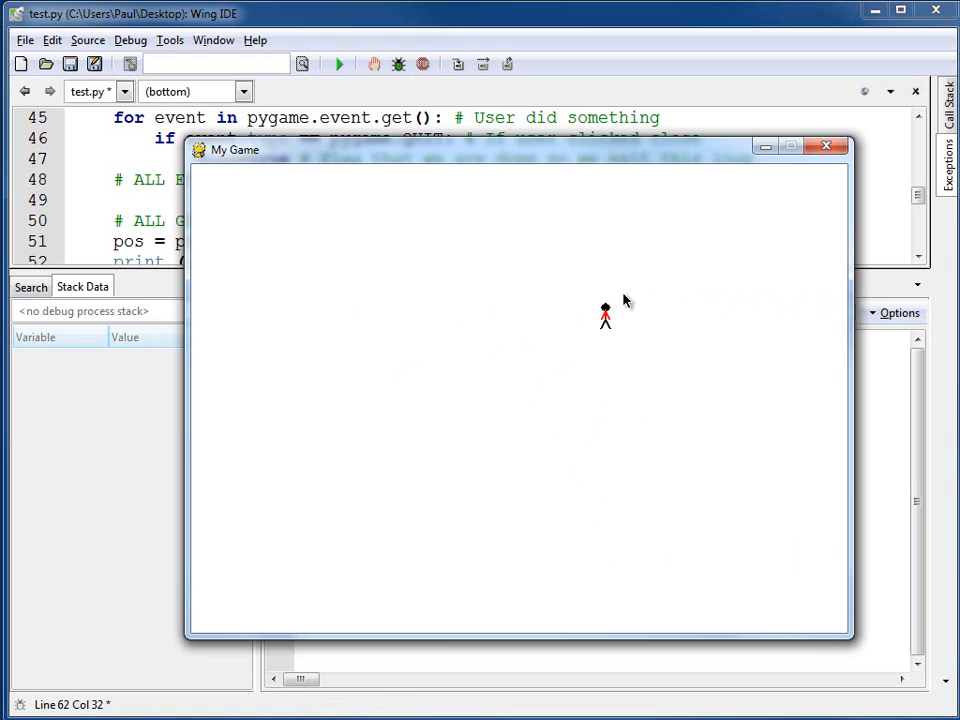
Close the game, delete the print(pos) line, and scroll up to line 42
{"action": "left_click", "coordinate": [826, 146]}
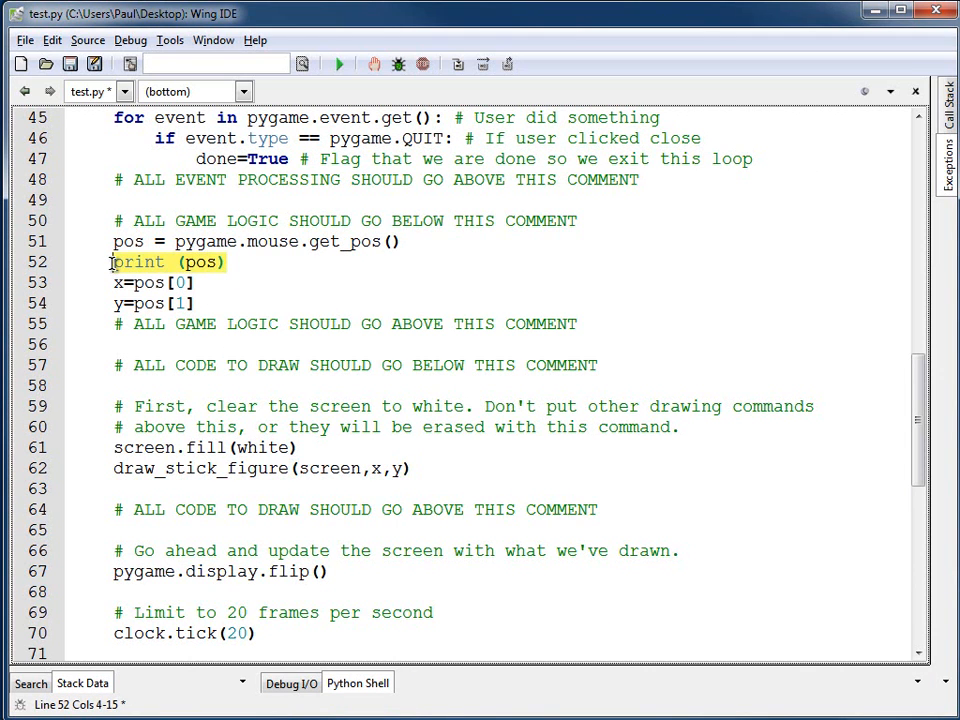
{"action": "key", "text": "Delete"}
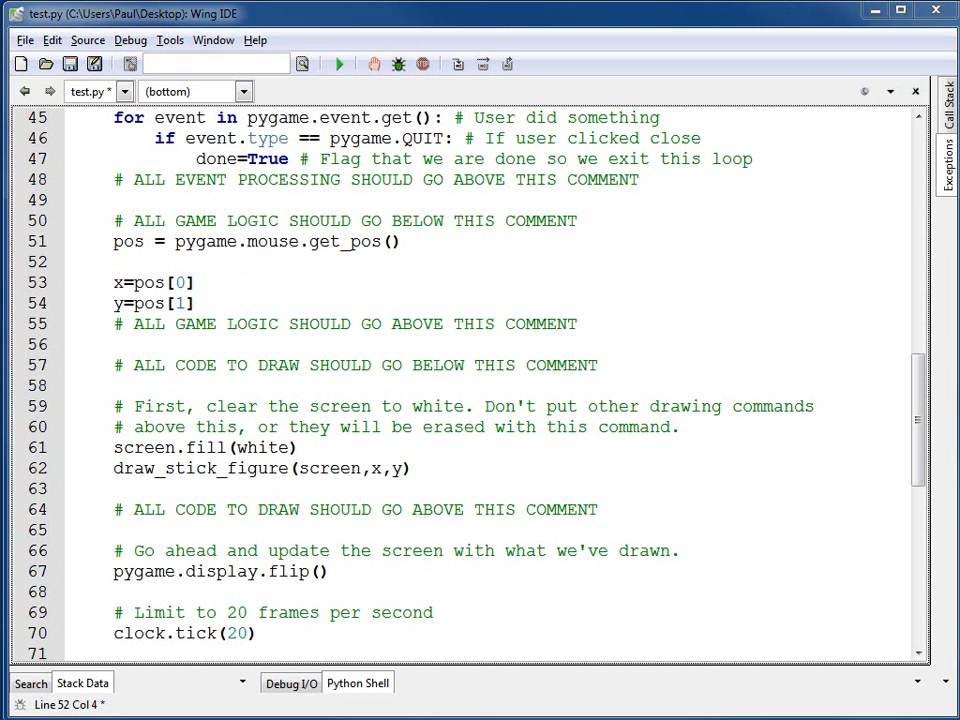
{"action": "scroll", "scroll_direction": "up", "scroll_amount": 3}
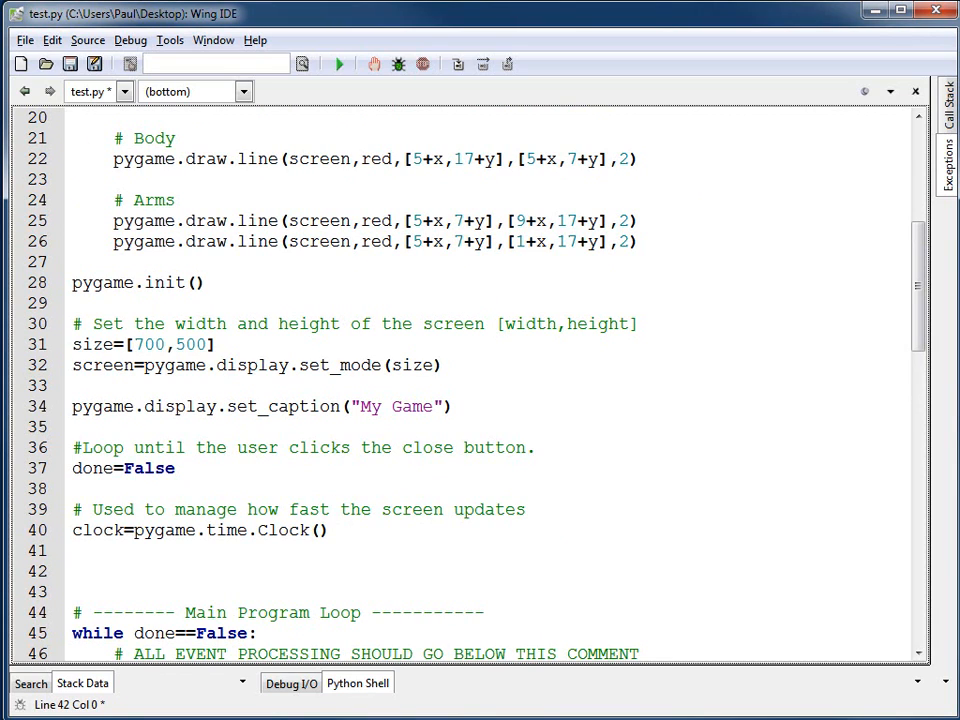
Add pygame.mouse.set_visible(0) on line 42 and relaunch the game
{"action": "type", "text": "pygame.mou"}
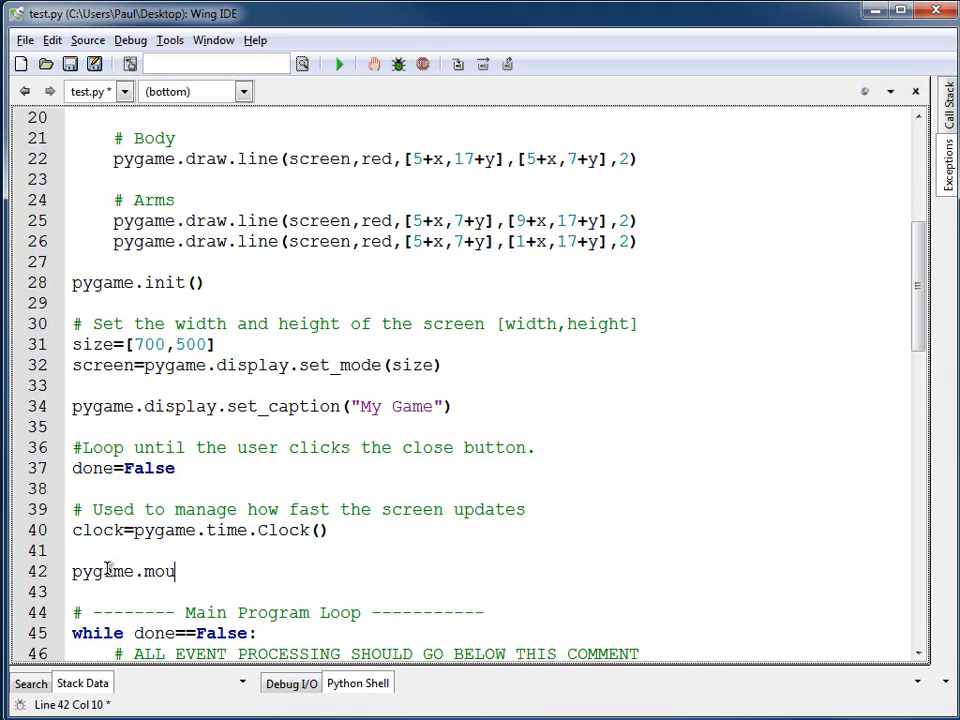
{"action": "type", "text": "se.set_visible("}
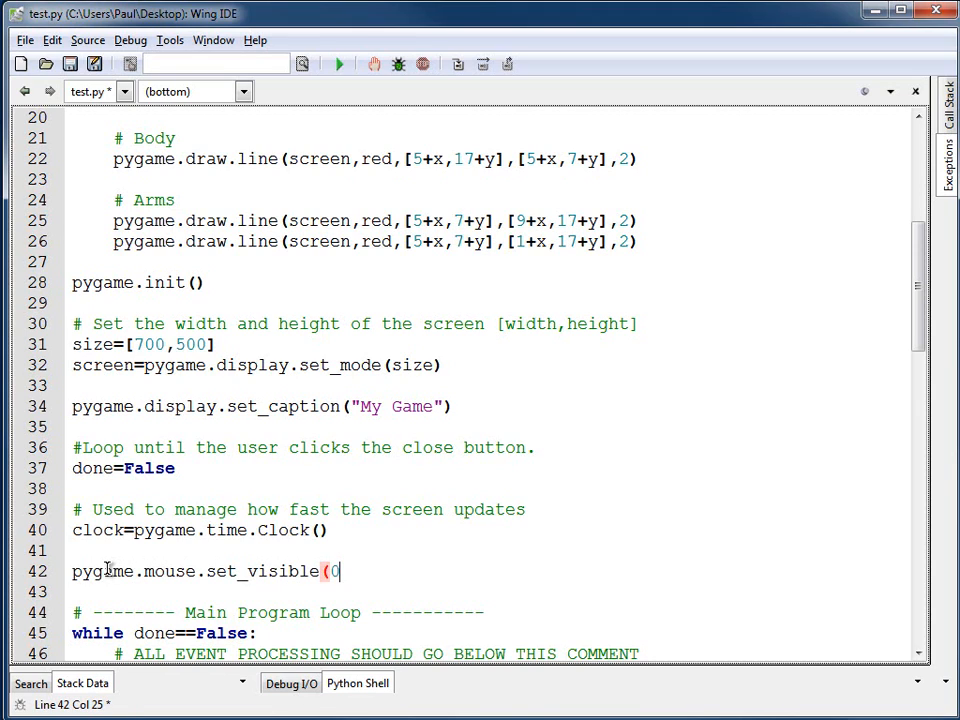
{"action": "type", "text": "0)"}
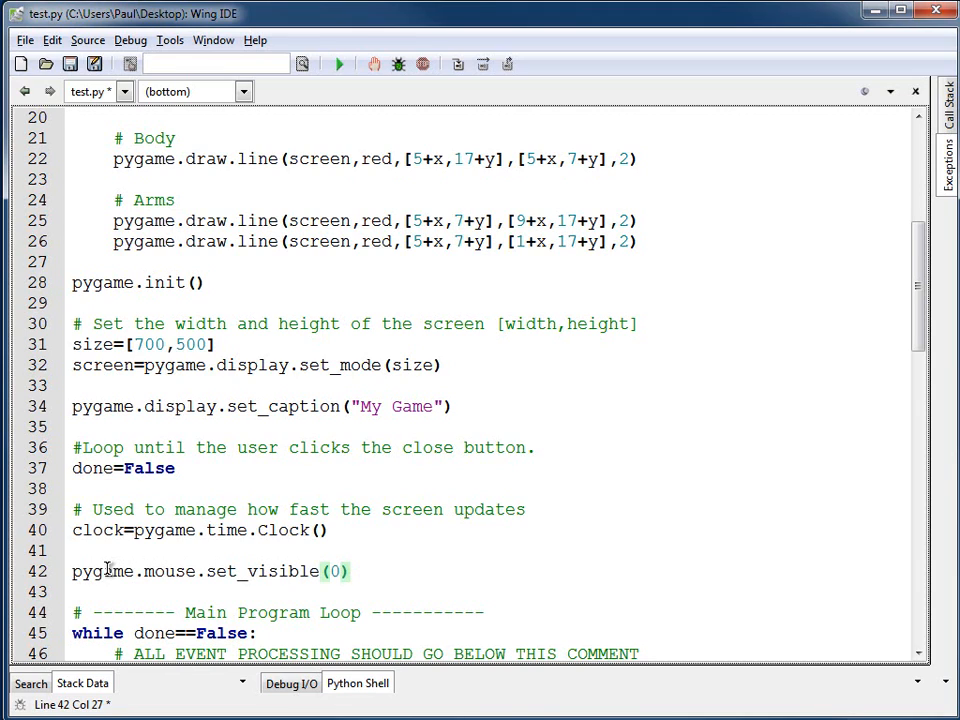
{"action": "mouse_move", "coordinate": [112, 558]}
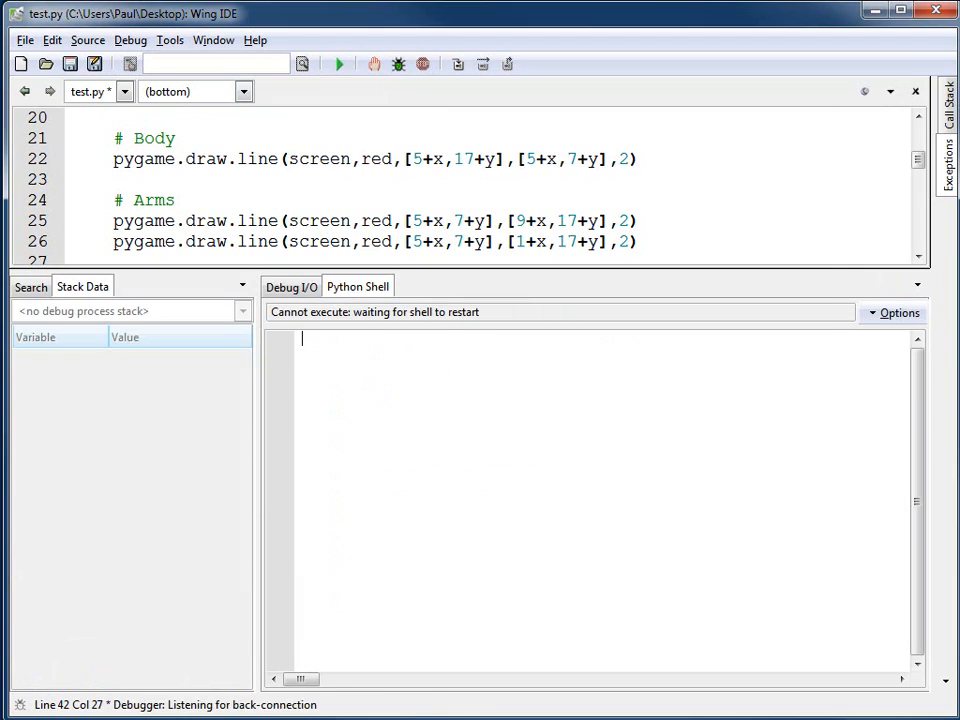
{"action": "left_click", "coordinate": [339, 63]}
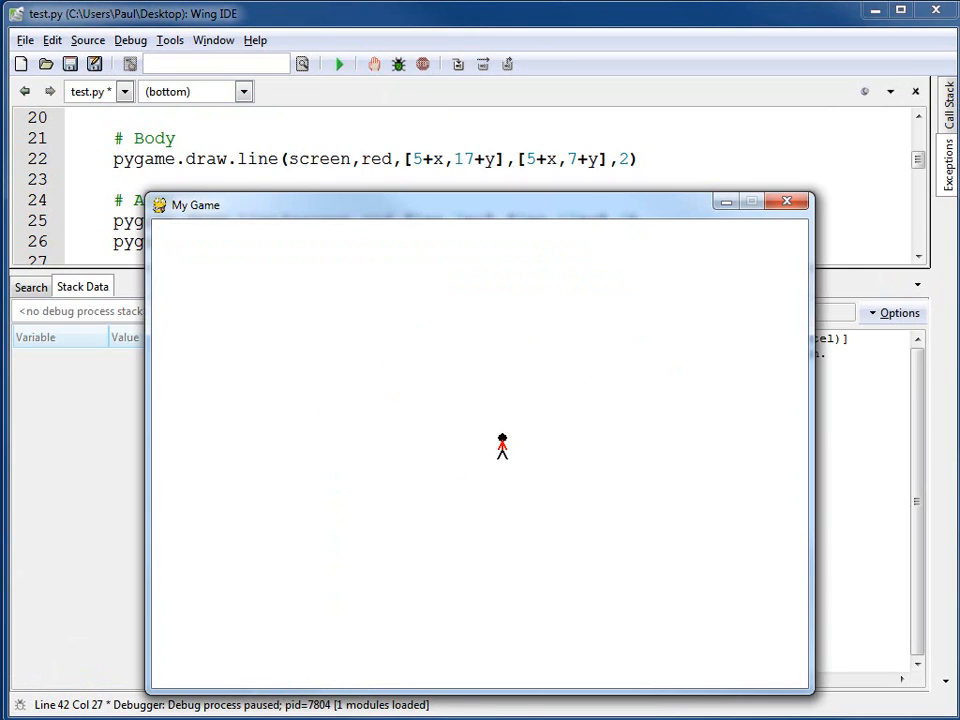